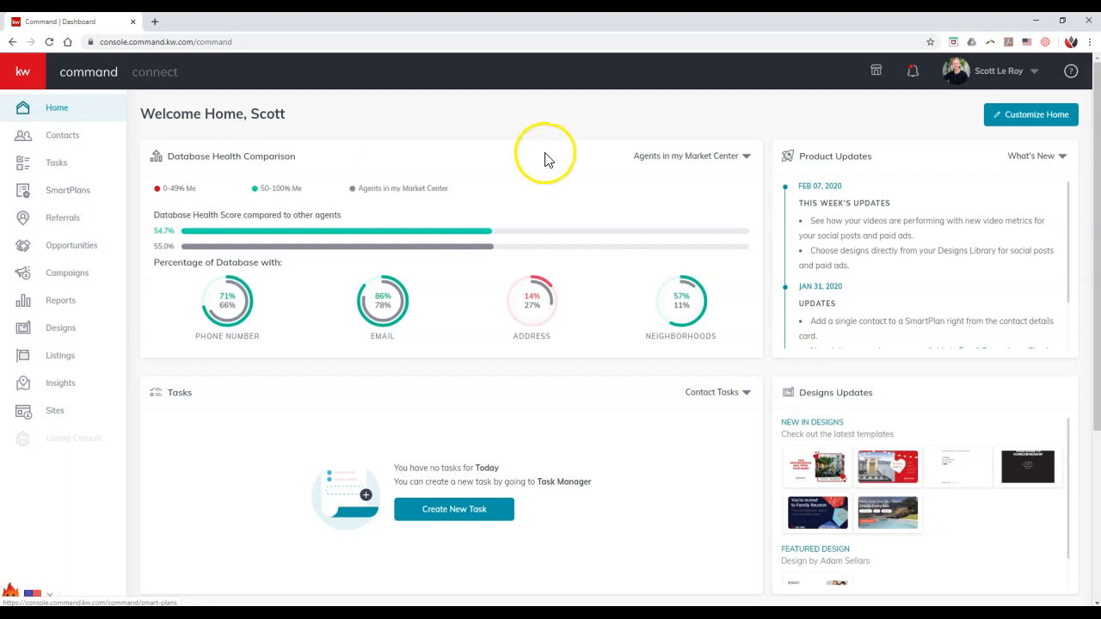
{"action": "mouse_move", "coordinate": [918, 114]}
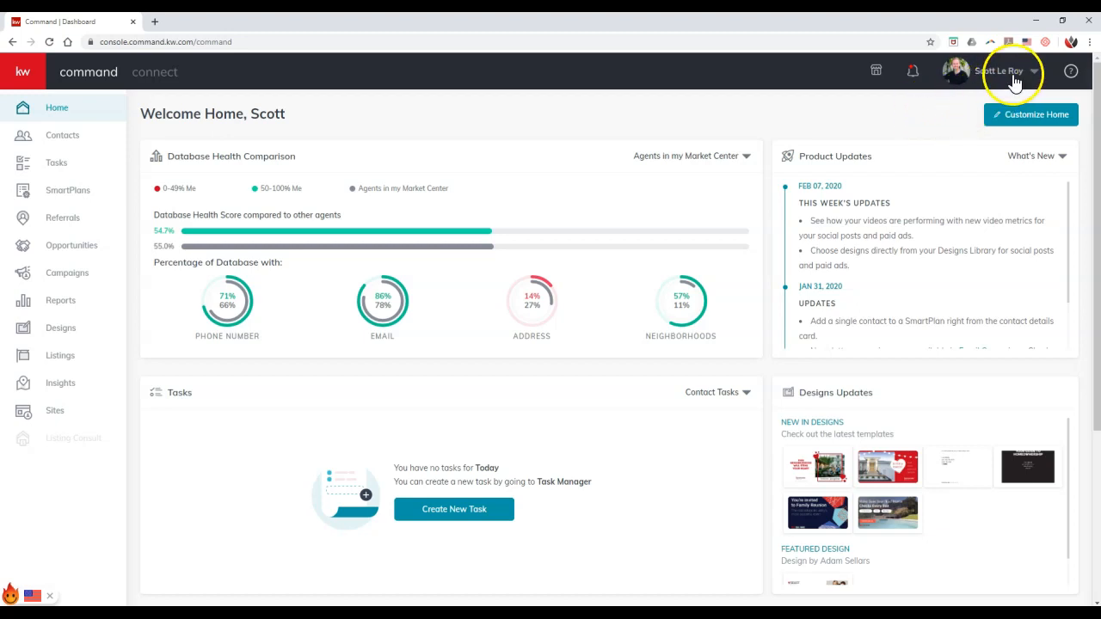
- Open the account dropdown from your name and avatar in the top bar
{"action": "left_click", "coordinate": [1001, 71]}
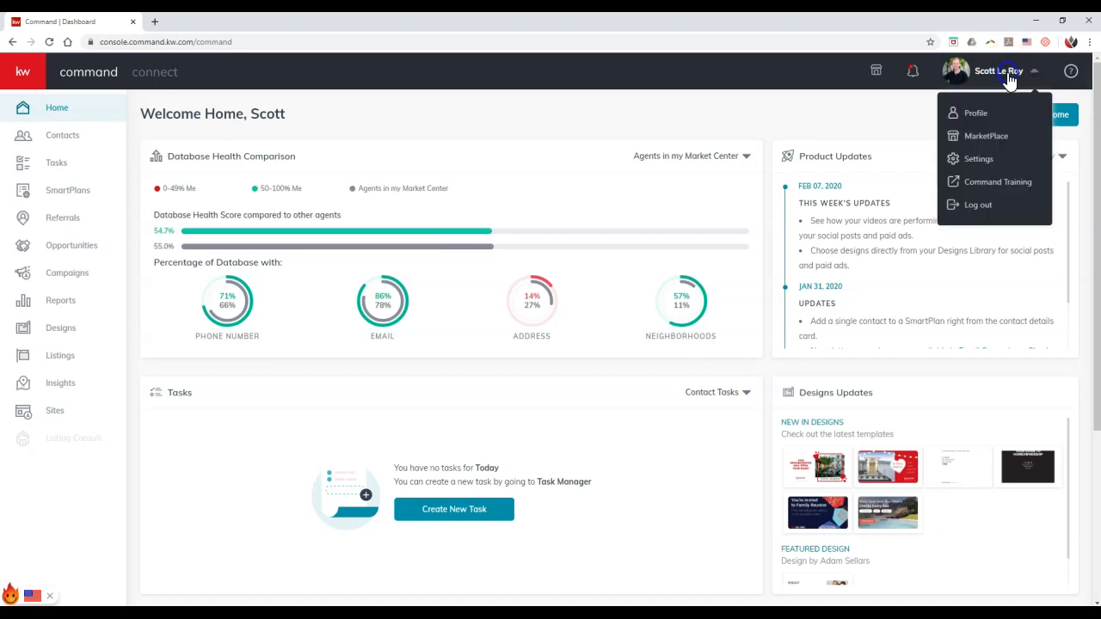
{"action": "mouse_move", "coordinate": [978, 158]}
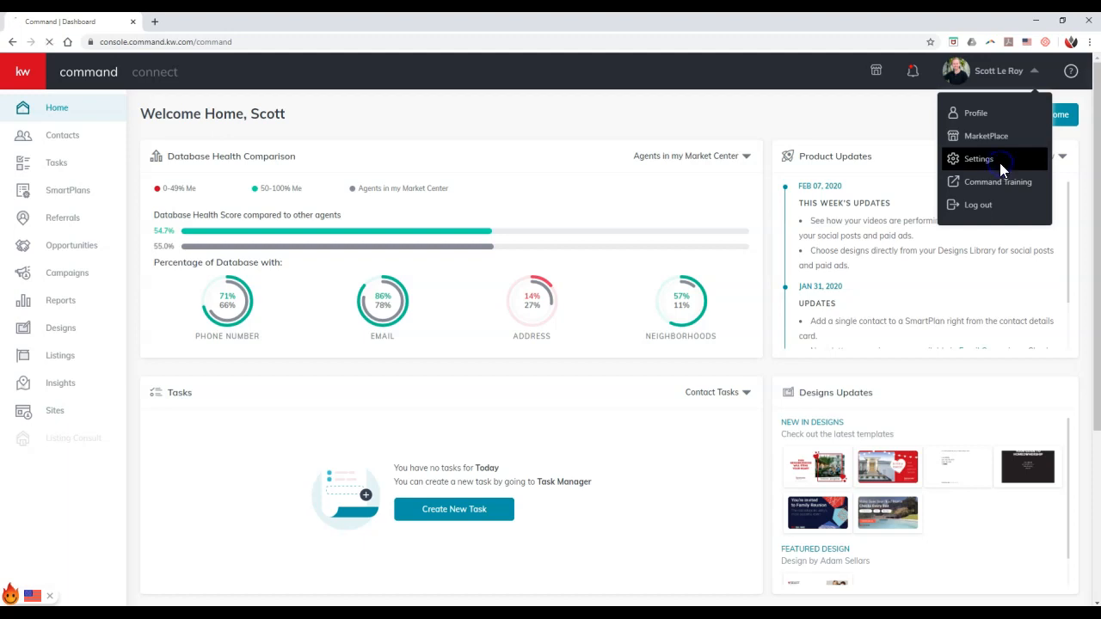
- Go to account Settings and scroll down to the Email Services connected apps
{"action": "left_click", "coordinate": [978, 158]}
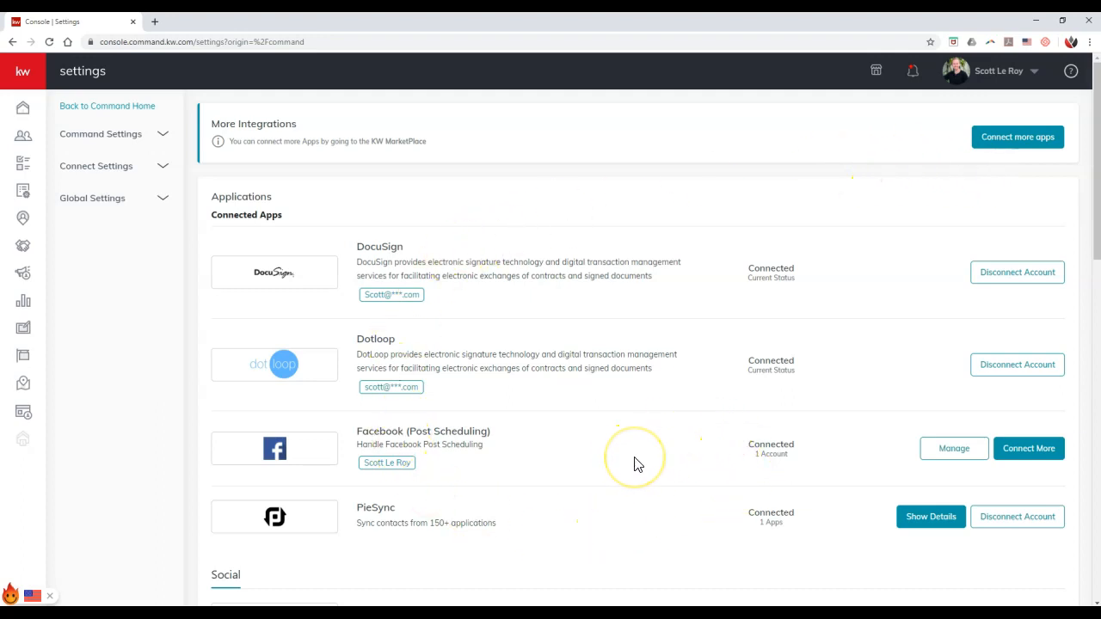
{"action": "scroll", "scroll_direction": "down", "scroll_amount": 3}
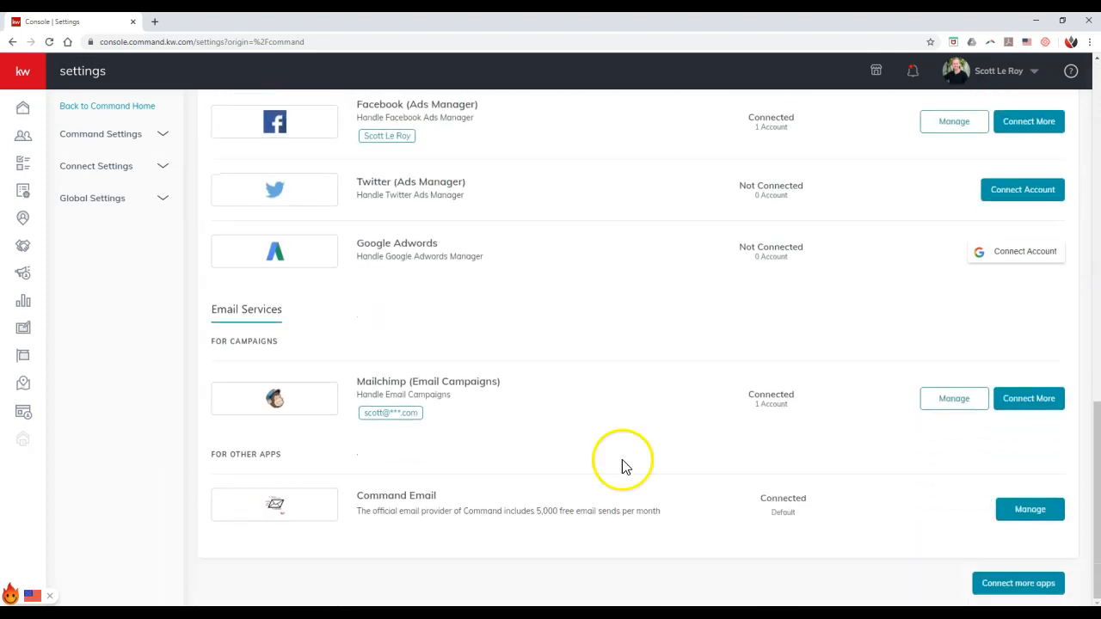
{"action": "mouse_move", "coordinate": [430, 501]}
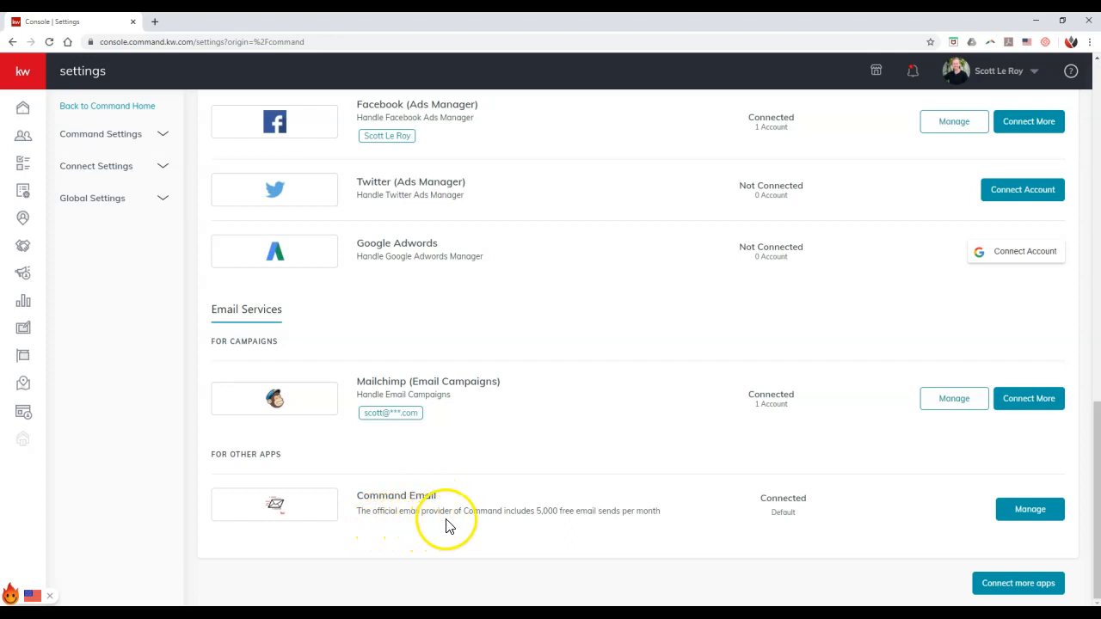
{"action": "mouse_move", "coordinate": [555, 524]}
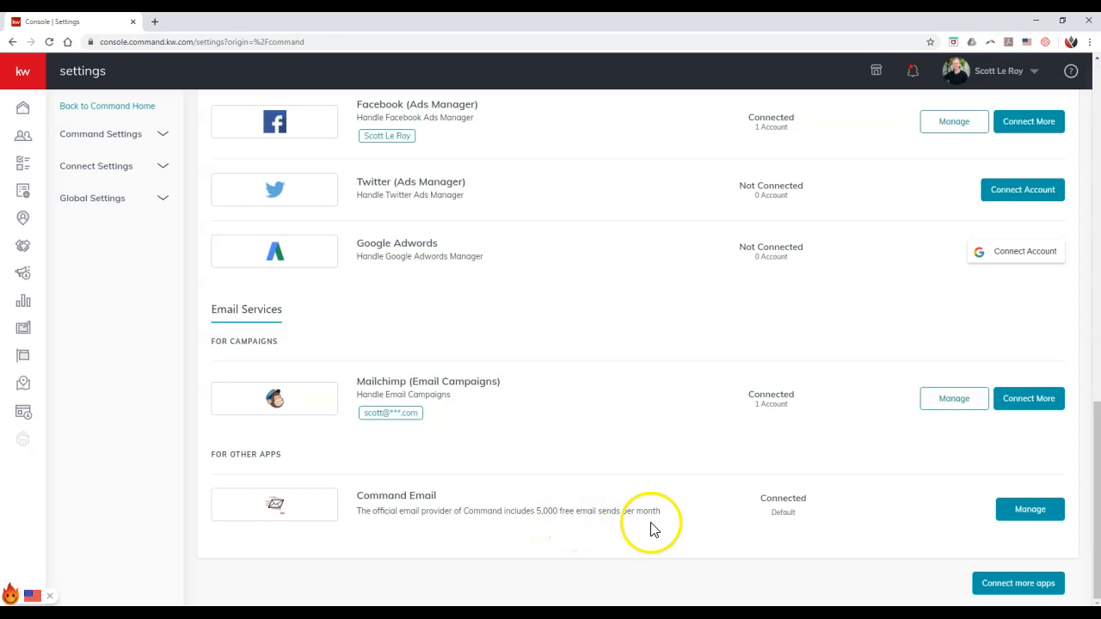
{"action": "mouse_move", "coordinate": [752, 533]}
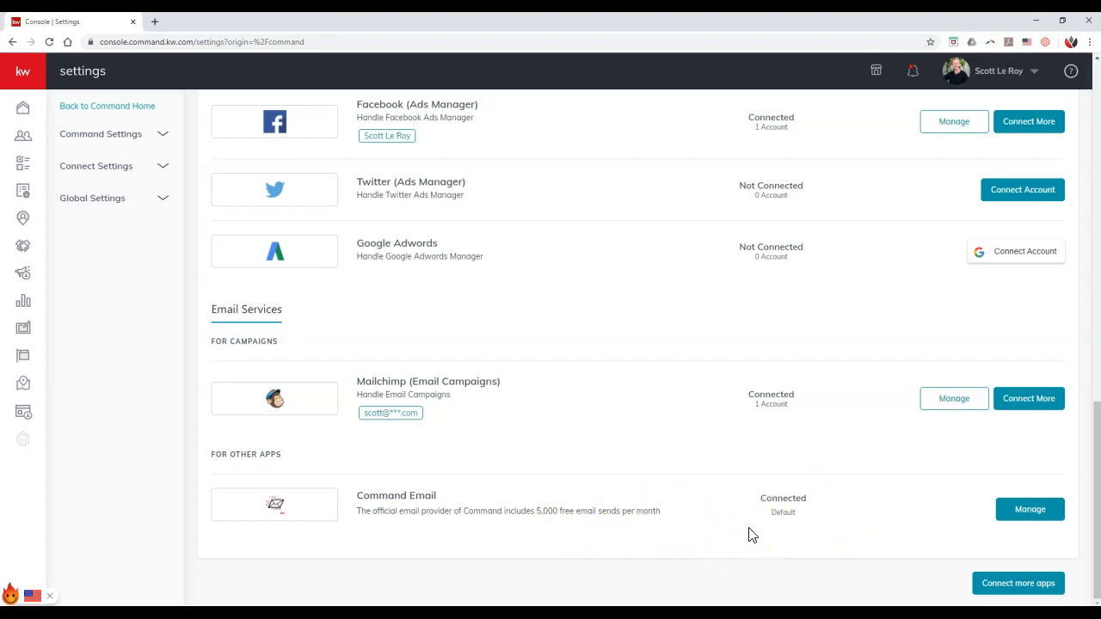
{"action": "mouse_move", "coordinate": [462, 439]}
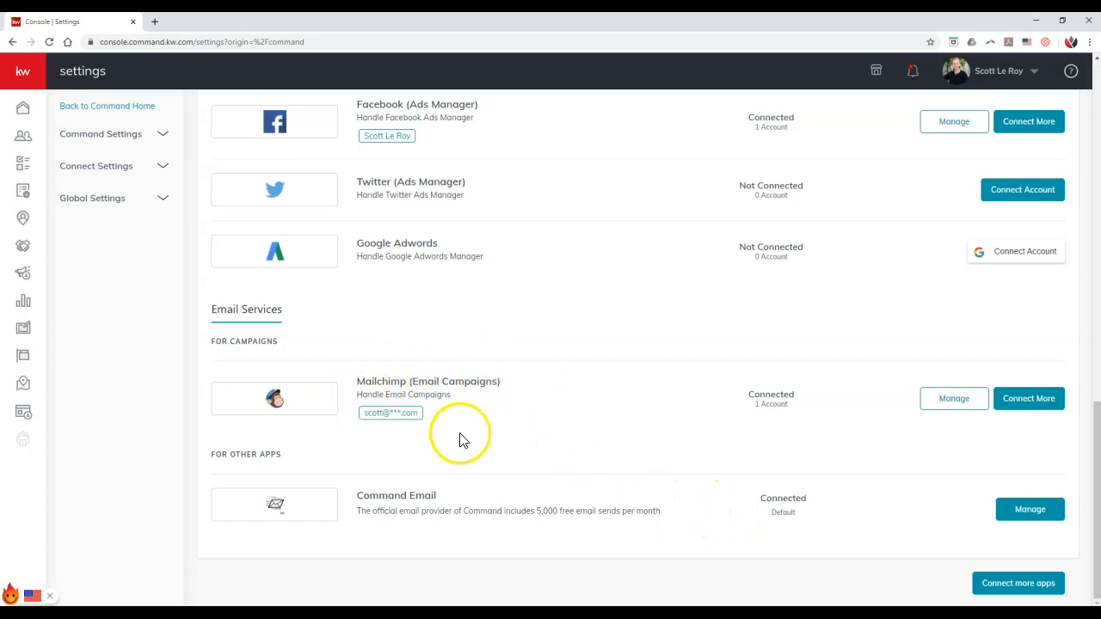
{"action": "mouse_move", "coordinate": [449, 454]}
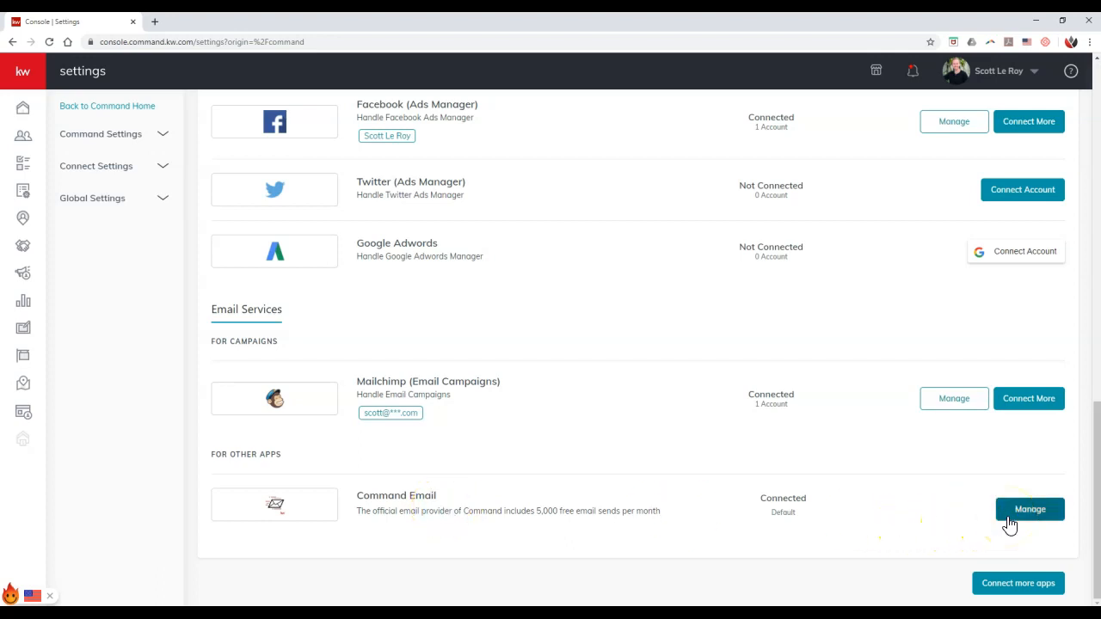
- Open Manage for Command Email to see displayed name, reply-to and 1 of 5000 usage
{"action": "left_click", "coordinate": [1030, 508]}
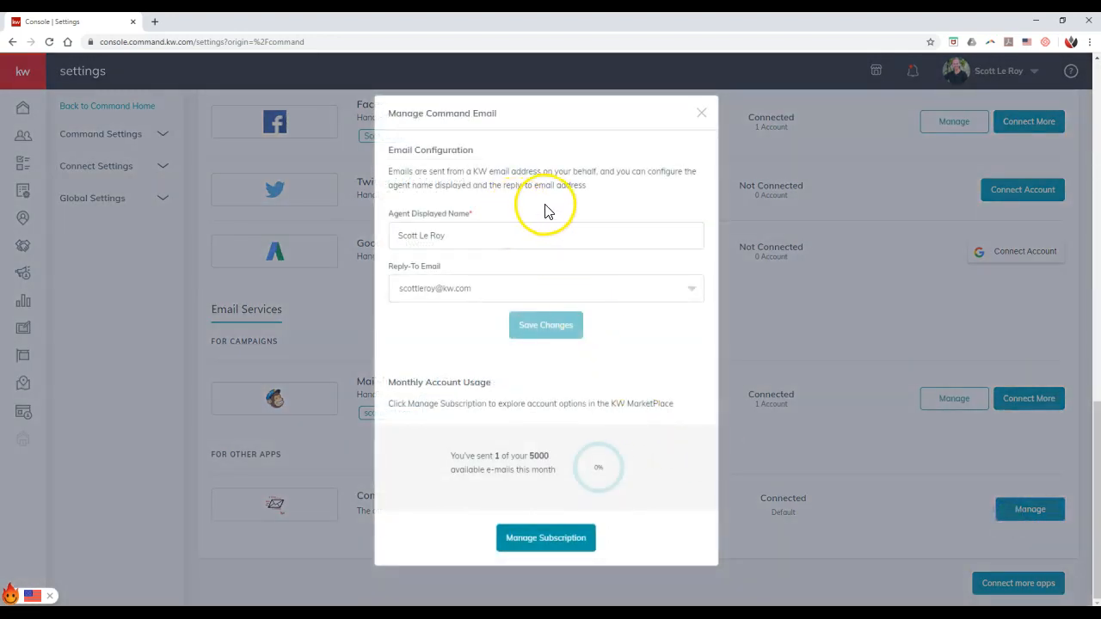
{"action": "mouse_move", "coordinate": [614, 211]}
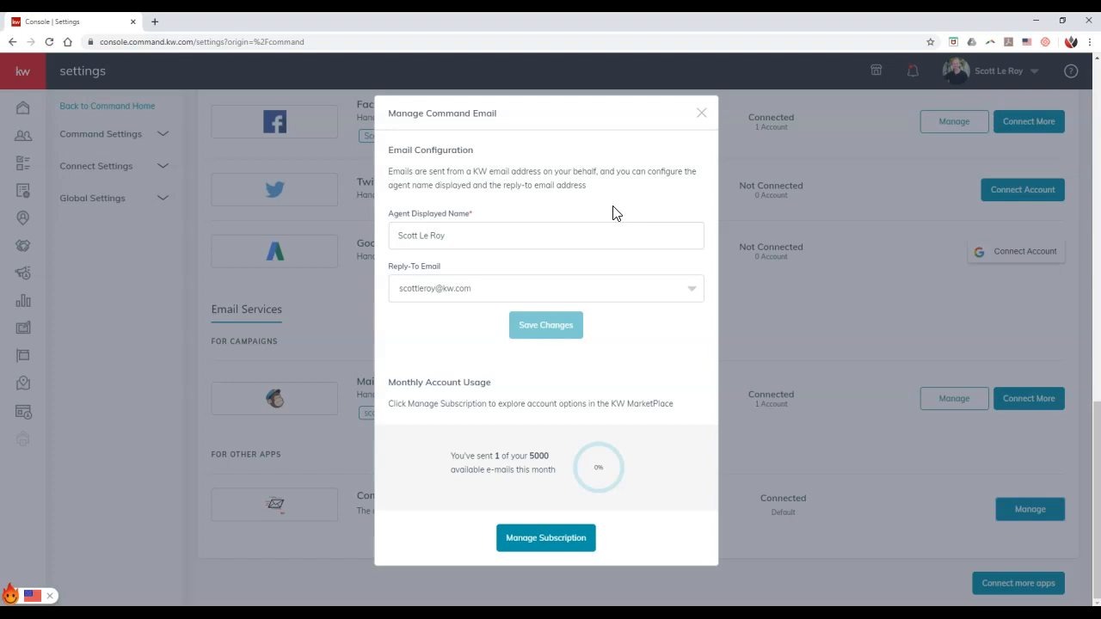
{"action": "mouse_move", "coordinate": [617, 215]}
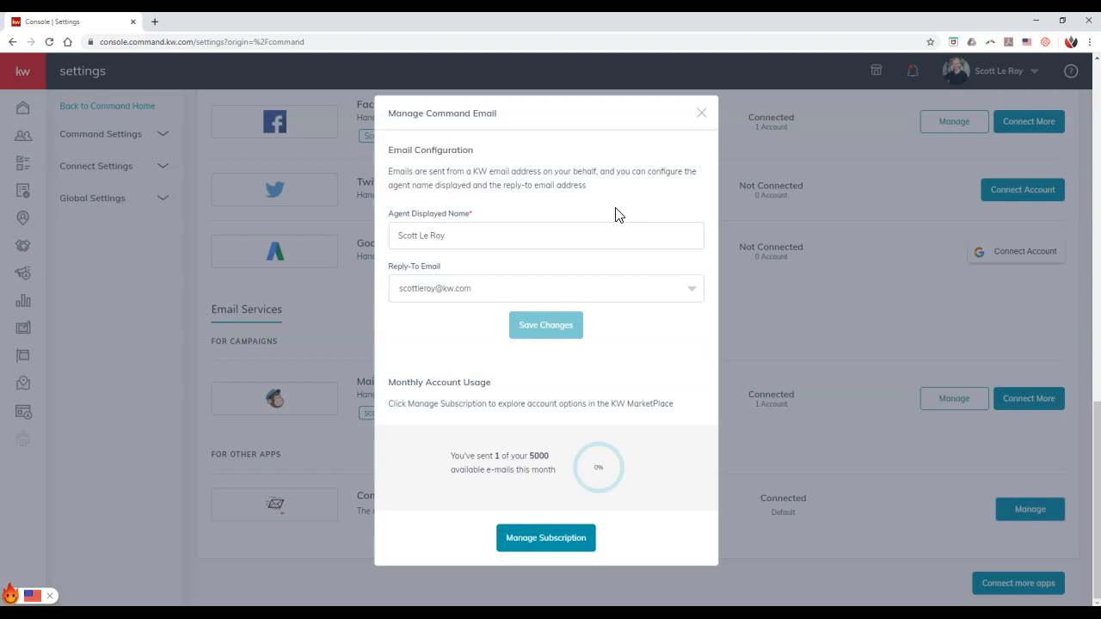
{"action": "left_click", "coordinate": [540, 235]}
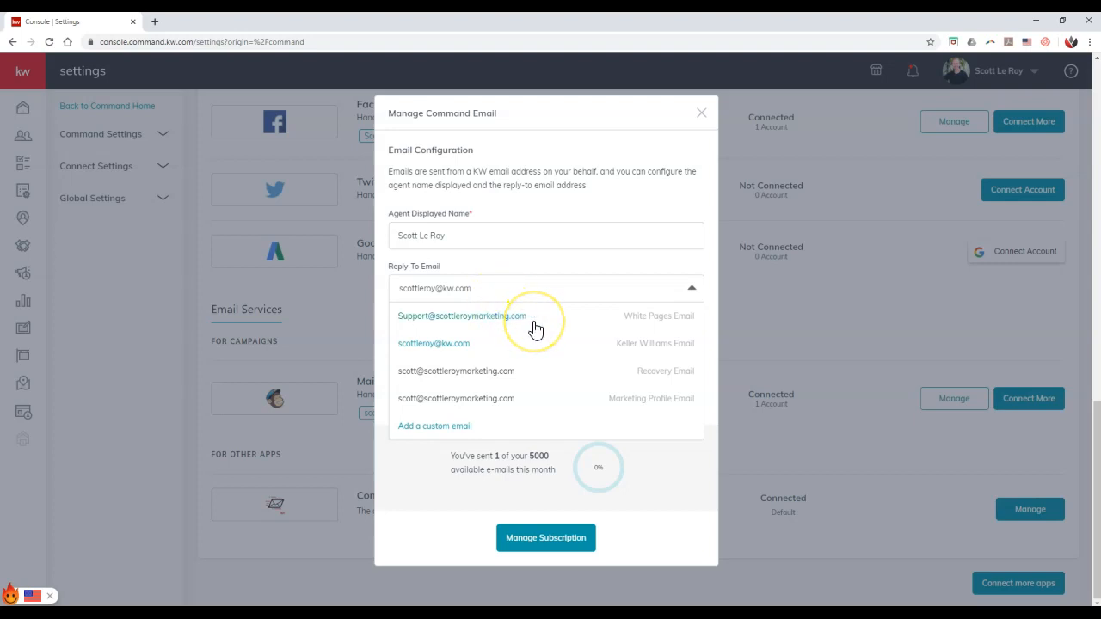
{"action": "mouse_move", "coordinate": [538, 335]}
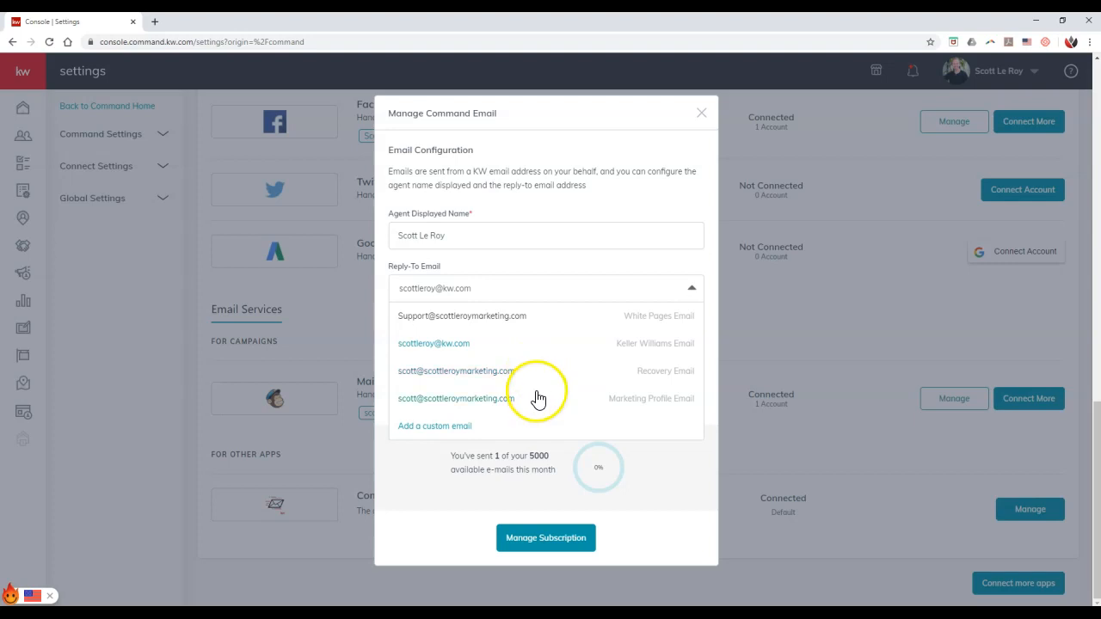
{"action": "mouse_move", "coordinate": [536, 409]}
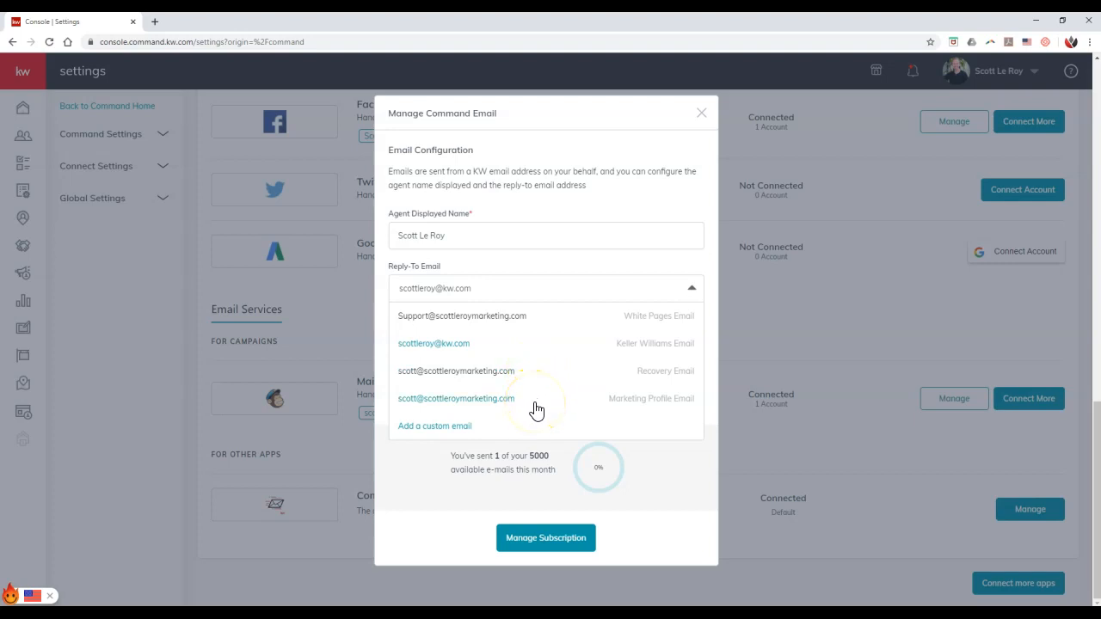
{"action": "mouse_move", "coordinate": [455, 433]}
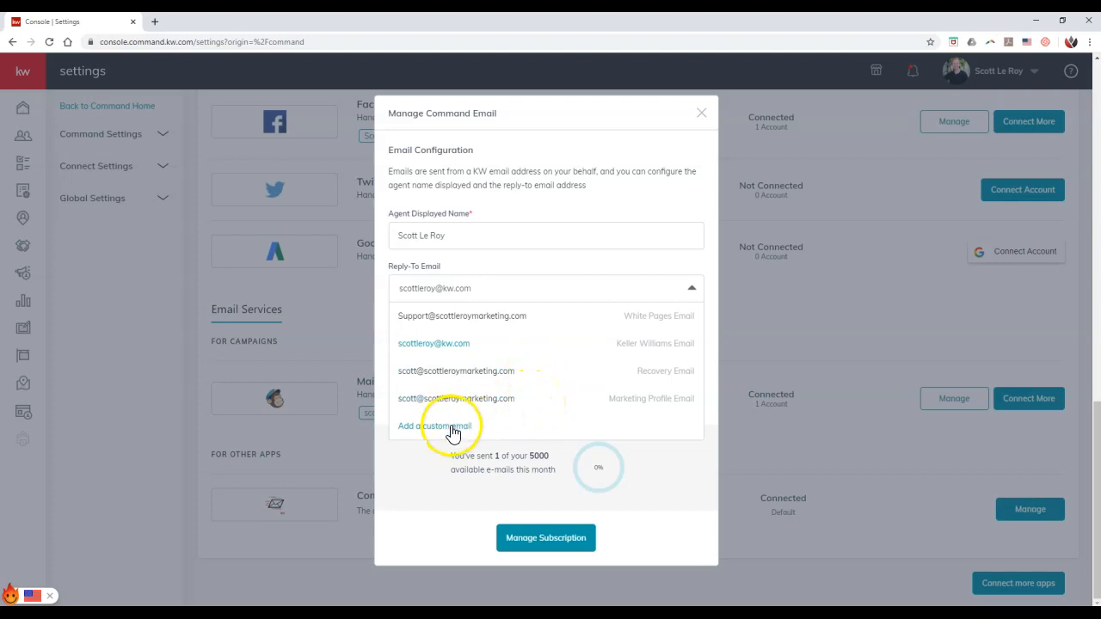
{"action": "left_click", "coordinate": [435, 425]}
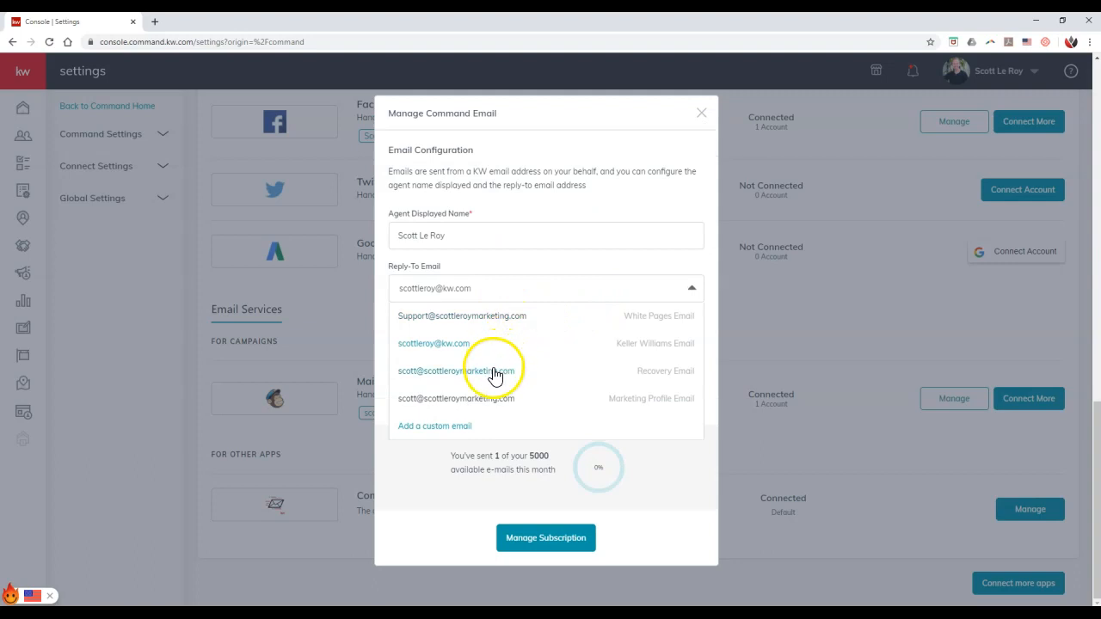
{"action": "left_click", "coordinate": [456, 370]}
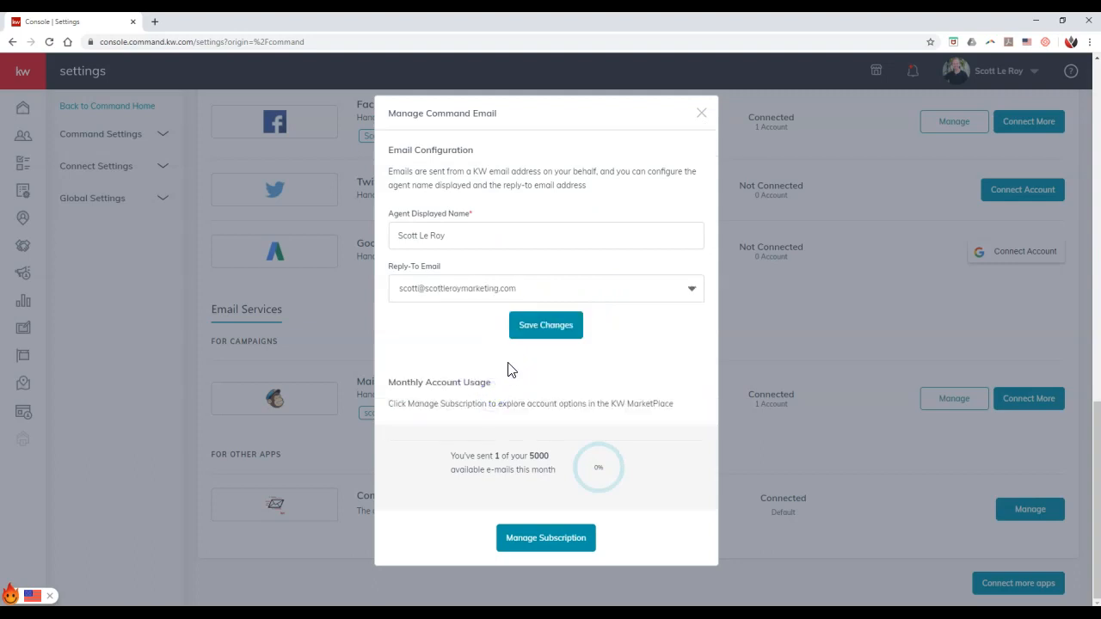
- Save changes to keep the marketing profile address as the reply-to email
{"action": "left_click", "coordinate": [545, 325]}
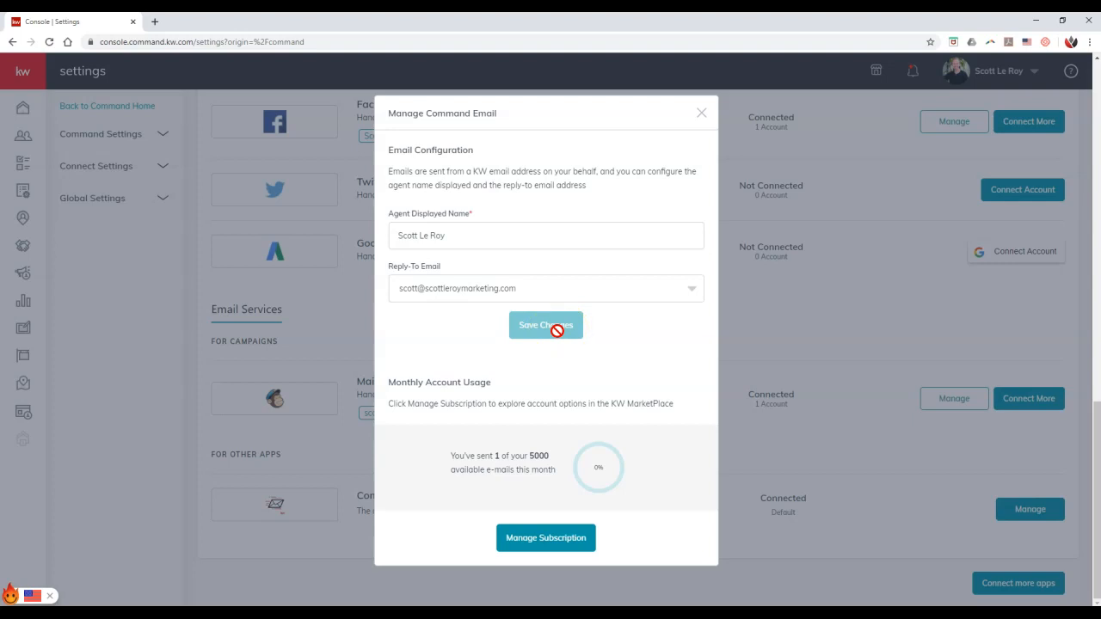
{"action": "mouse_move", "coordinate": [447, 470]}
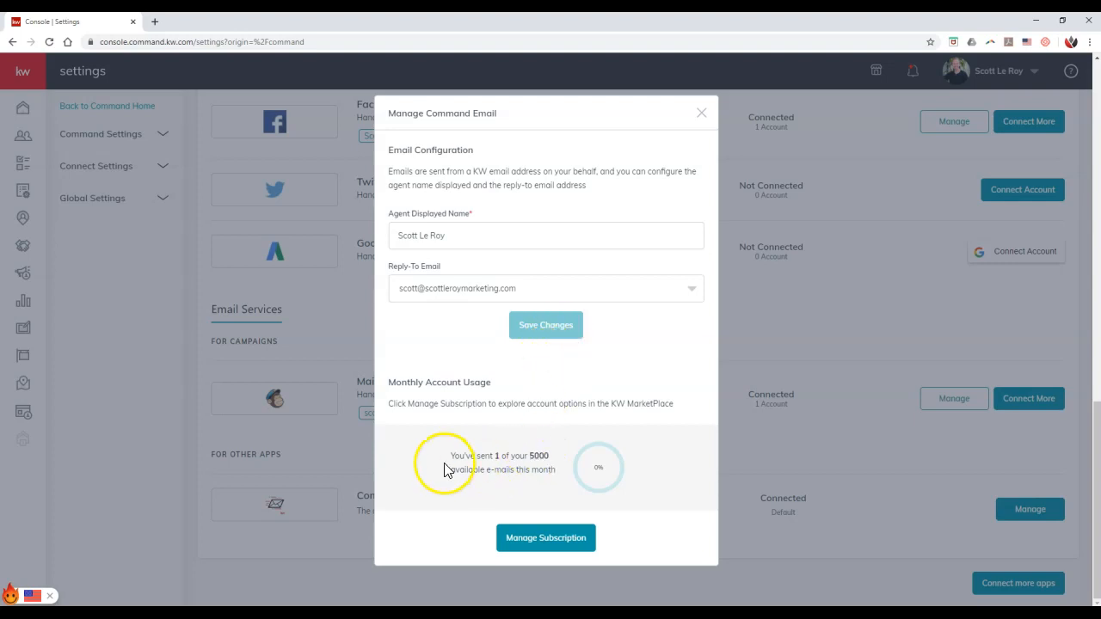
{"action": "mouse_move", "coordinate": [574, 471]}
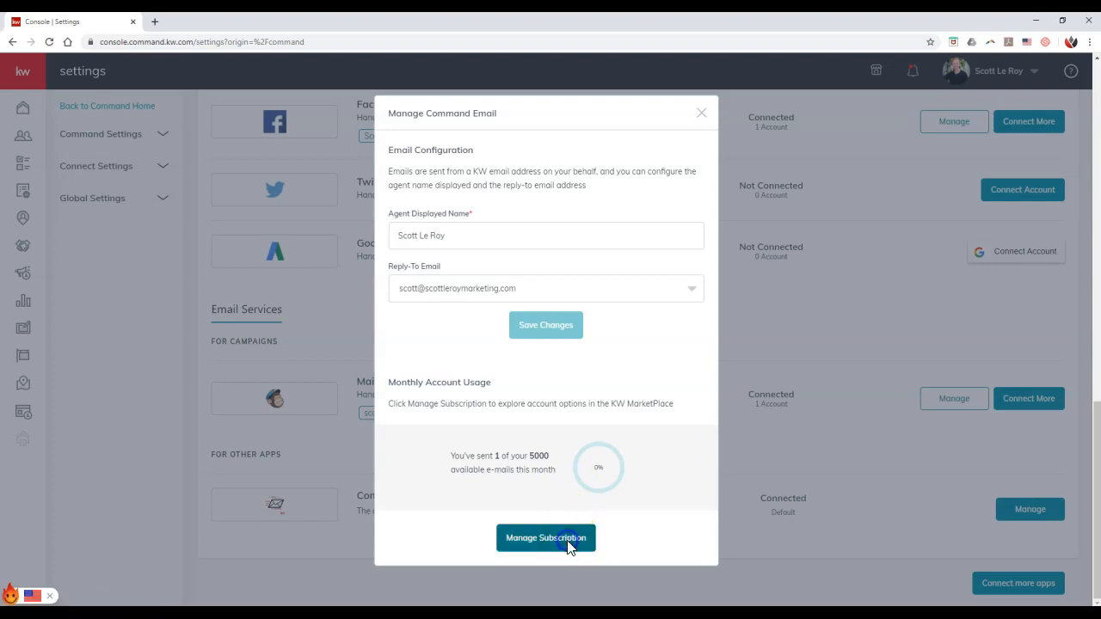
{"action": "left_click", "coordinate": [545, 538]}
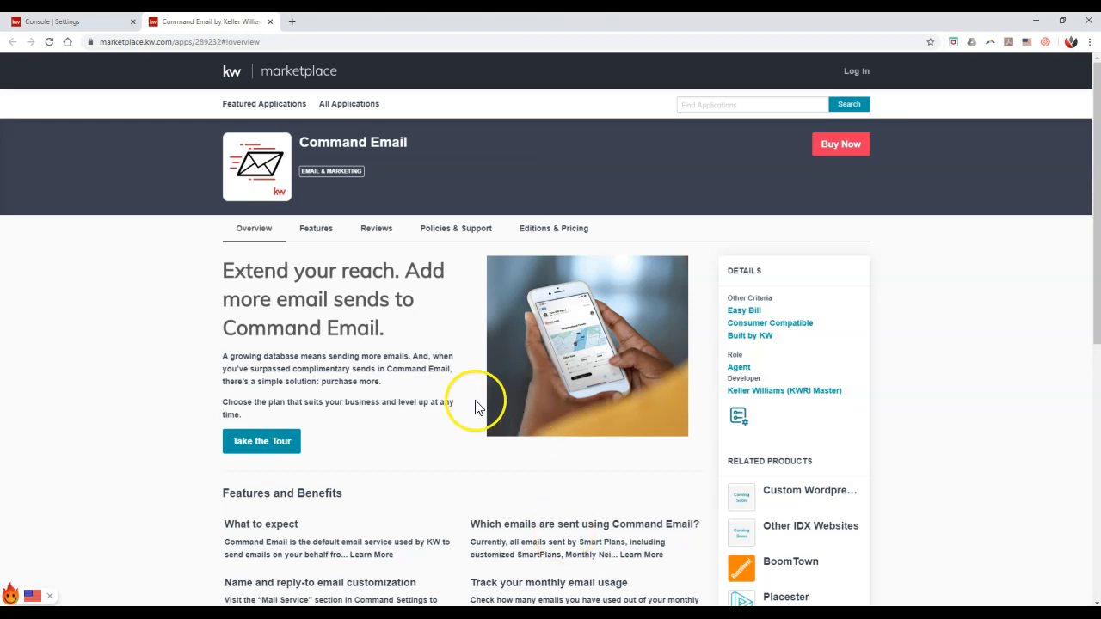
{"action": "scroll", "scroll_direction": "down", "scroll_amount": 3}
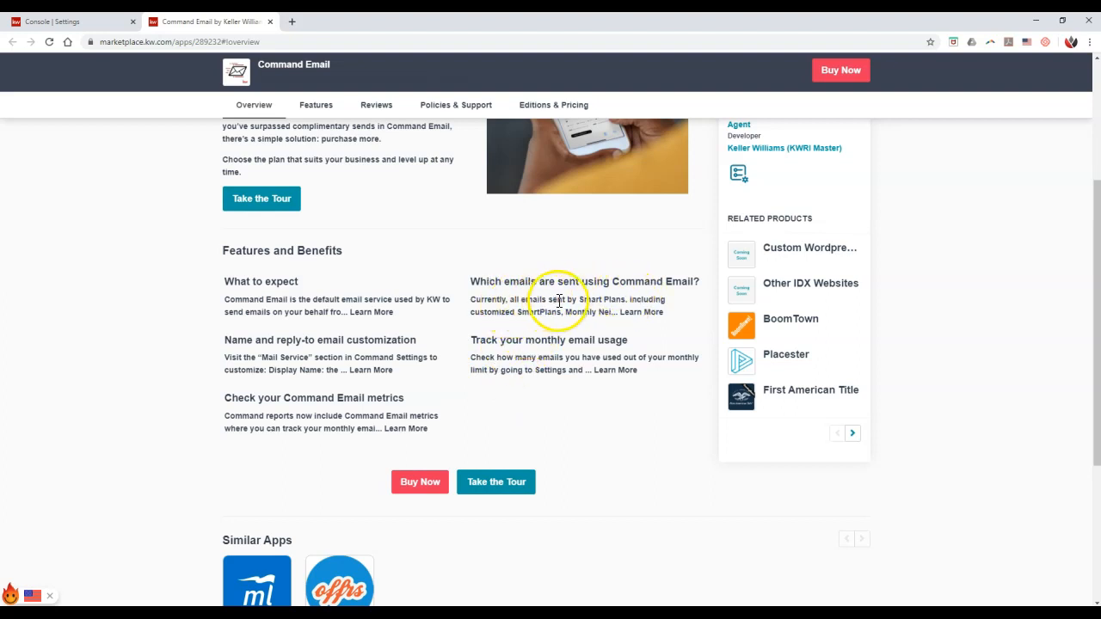
{"action": "mouse_move", "coordinate": [559, 325]}
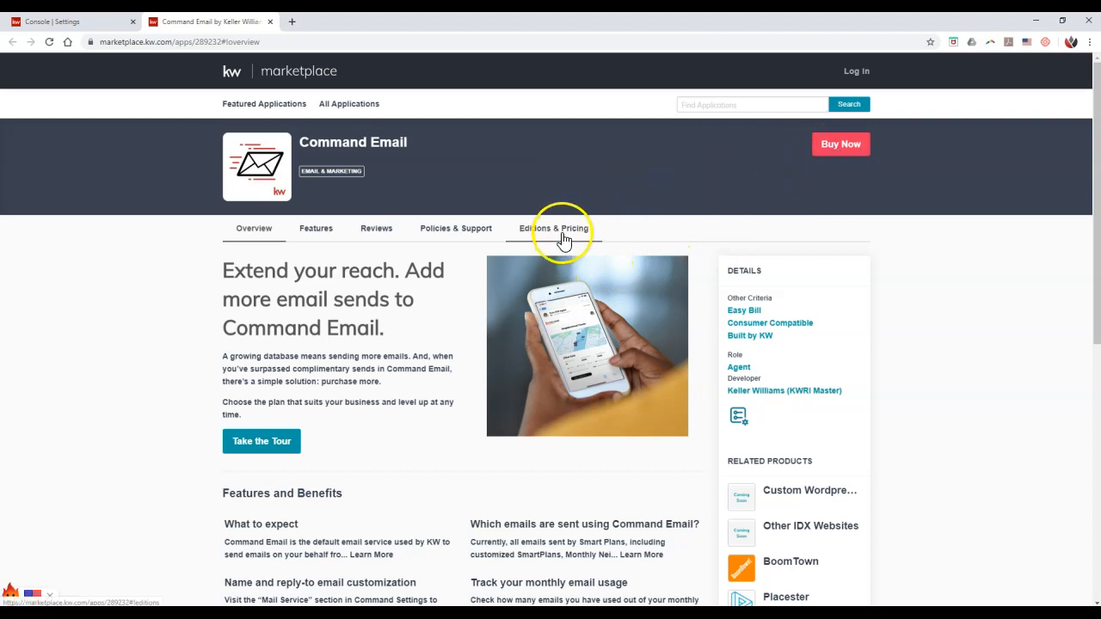
- View Editions & Pricing and start buying the Up to 10,000 emails plan
{"action": "left_click", "coordinate": [553, 228]}
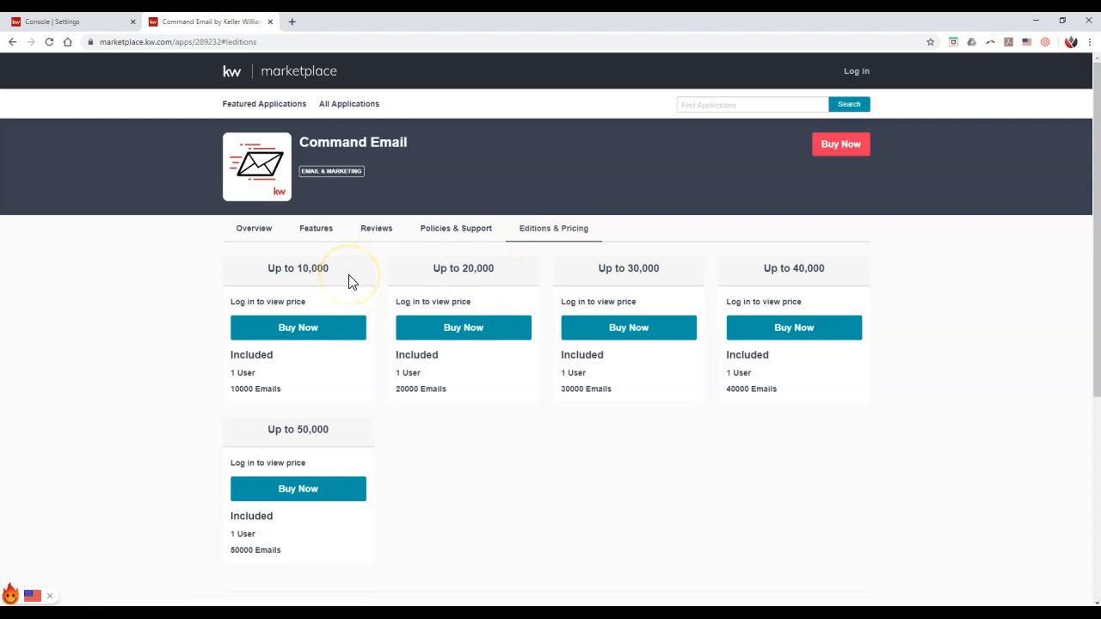
{"action": "left_click", "coordinate": [297, 328]}
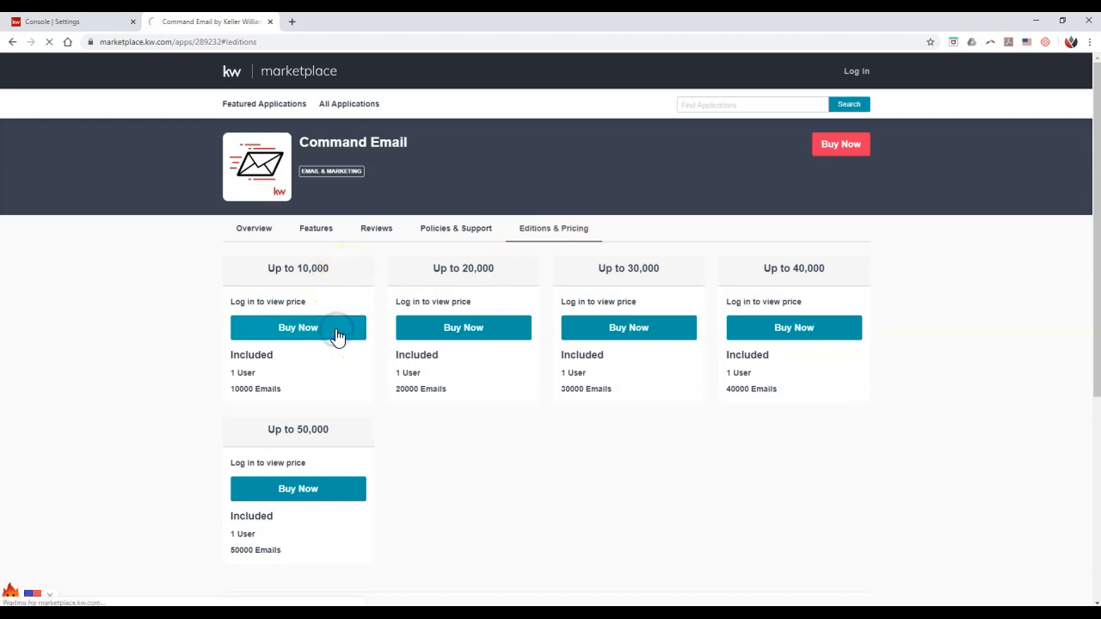
{"action": "left_click", "coordinate": [298, 327]}
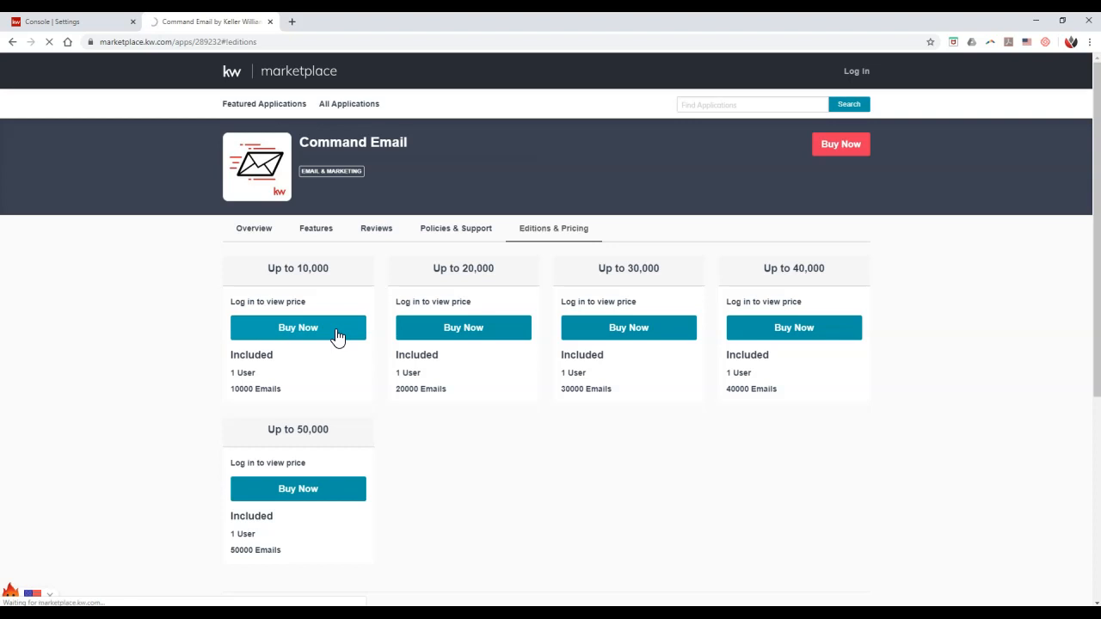
{"action": "left_click", "coordinate": [298, 327]}
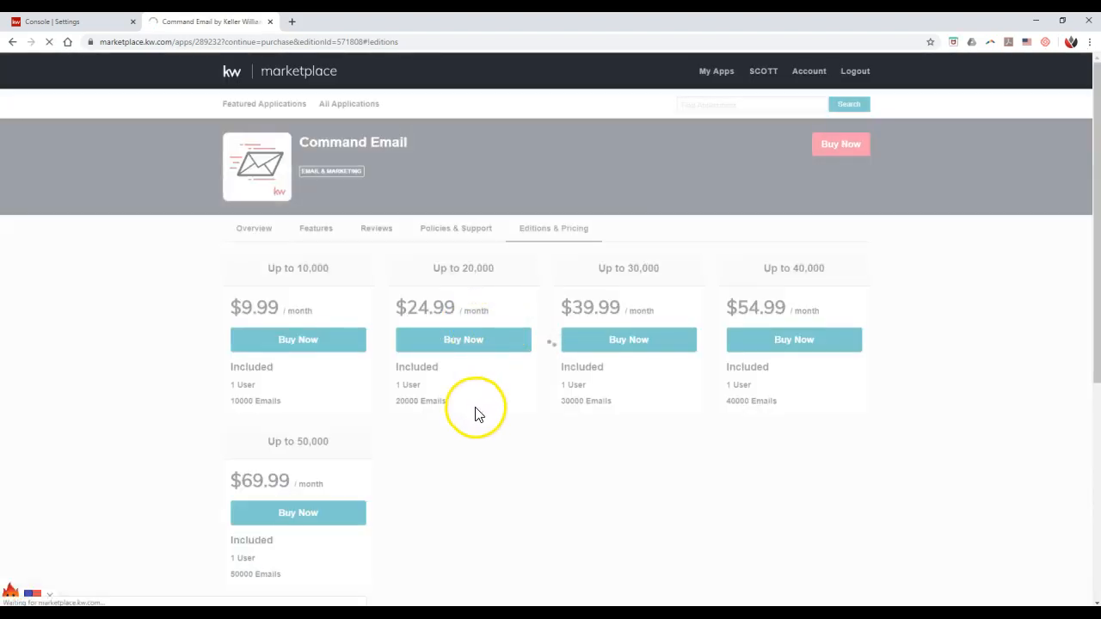
{"action": "left_click", "coordinate": [298, 339]}
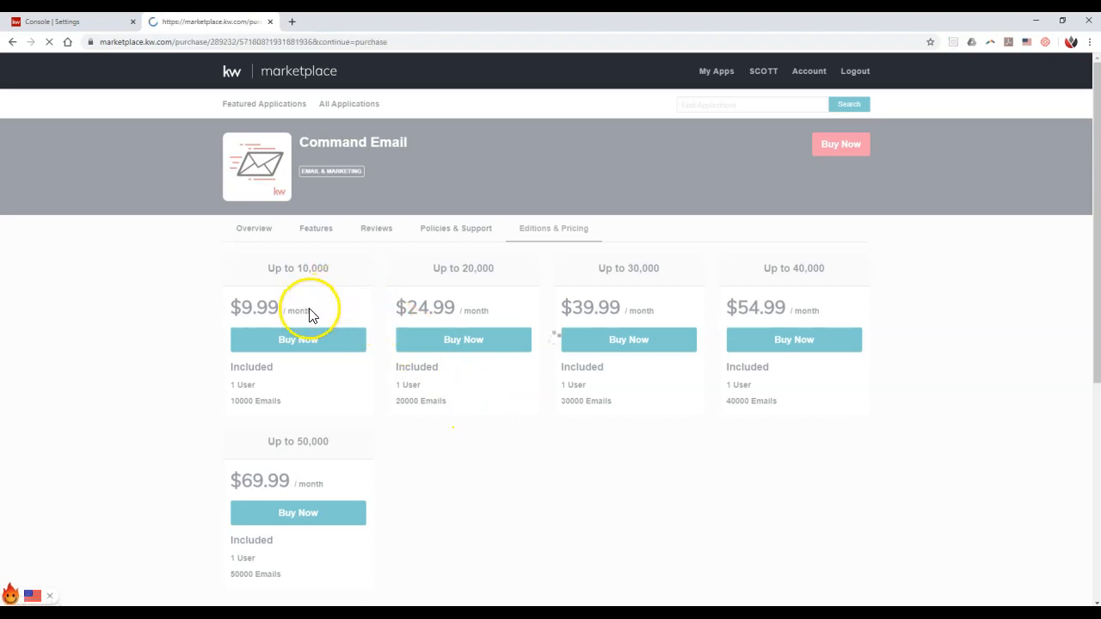
{"action": "left_click", "coordinate": [298, 339]}
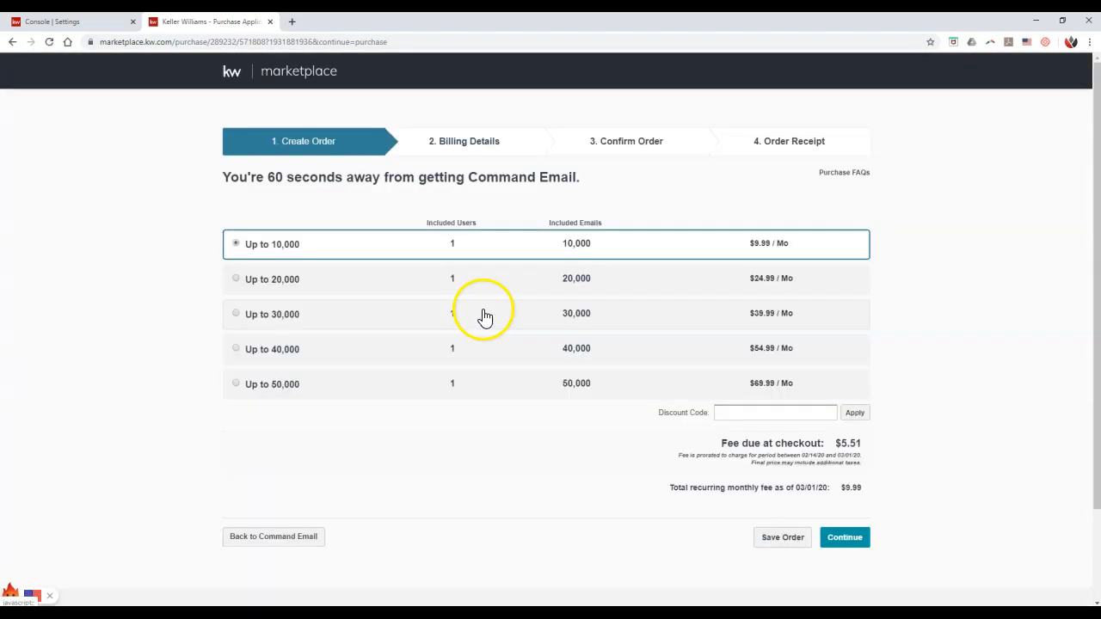
{"action": "mouse_move", "coordinate": [407, 325]}
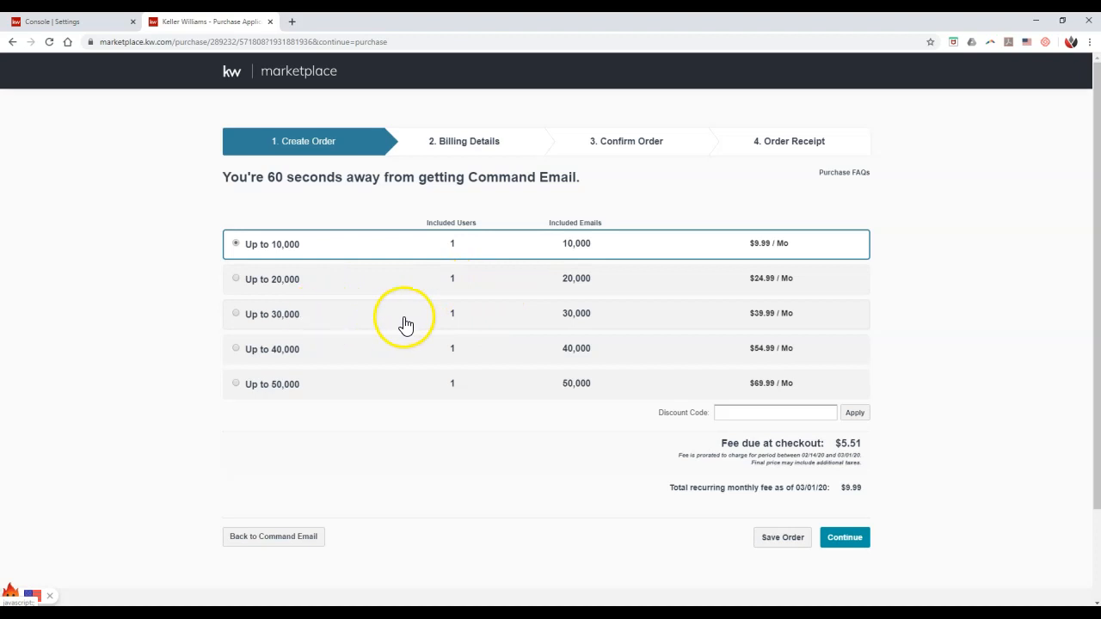
{"action": "mouse_move", "coordinate": [387, 351]}
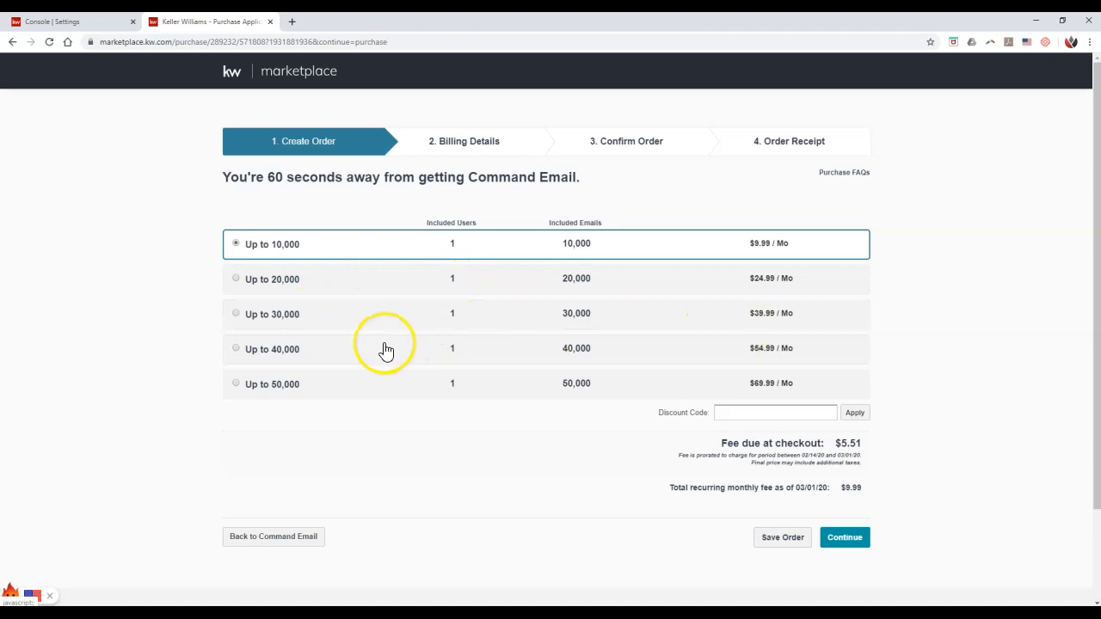
{"action": "mouse_move", "coordinate": [314, 387]}
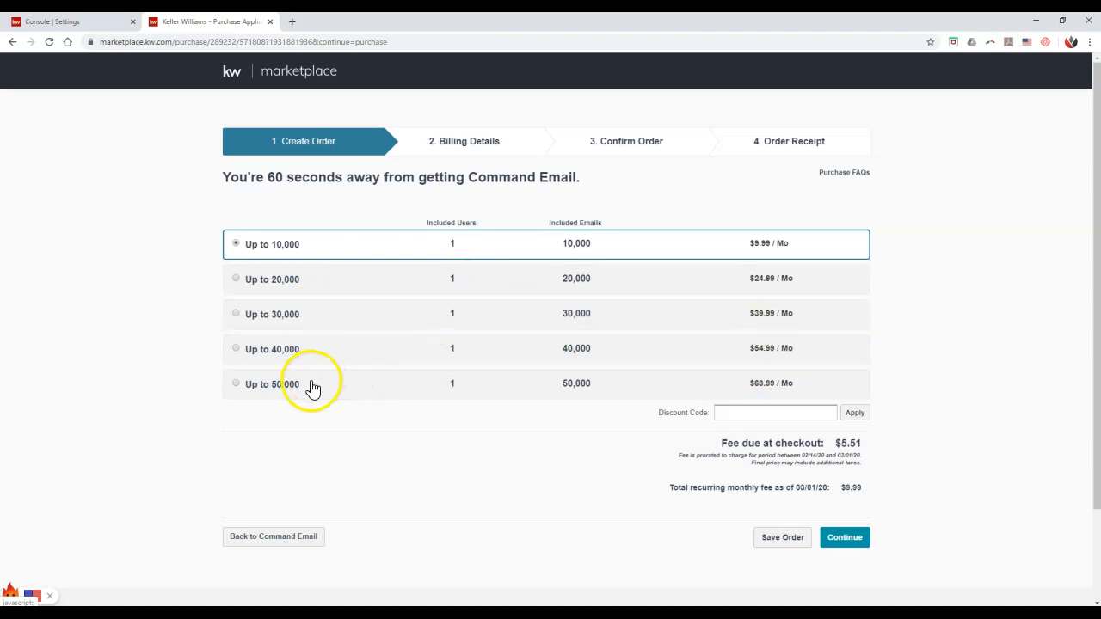
{"action": "mouse_move", "coordinate": [781, 396]}
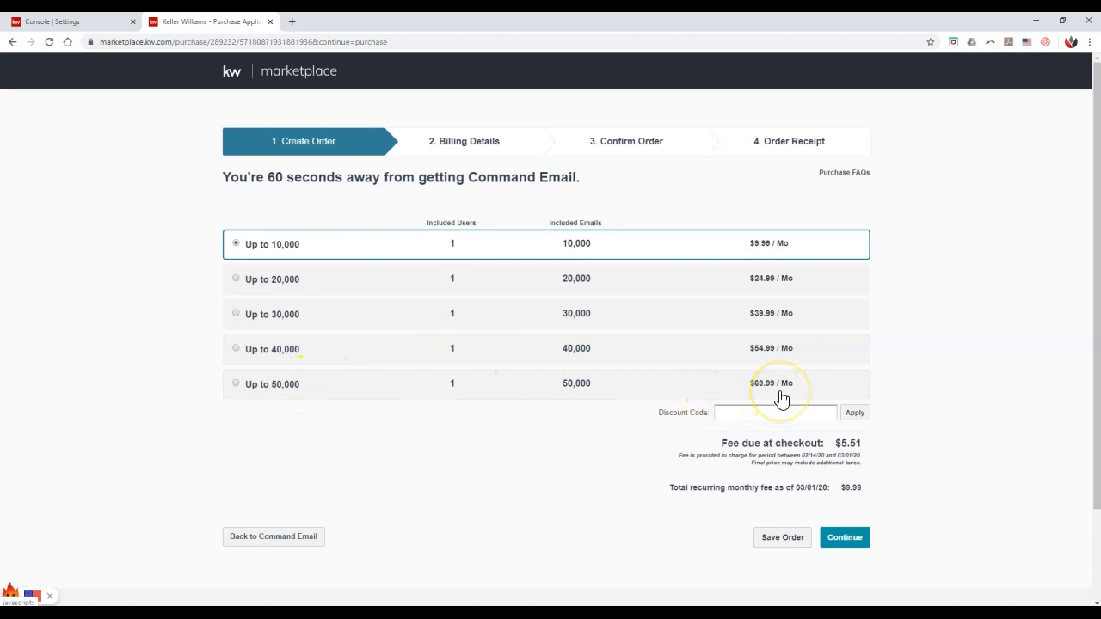
{"action": "mouse_move", "coordinate": [919, 364]}
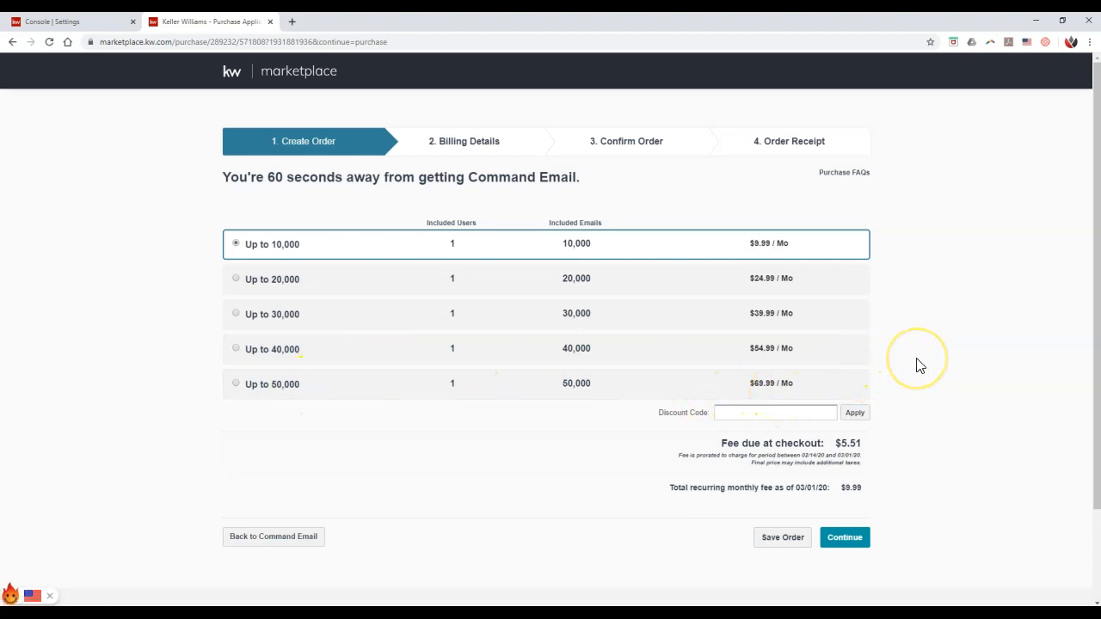
{"action": "mouse_move", "coordinate": [891, 359]}
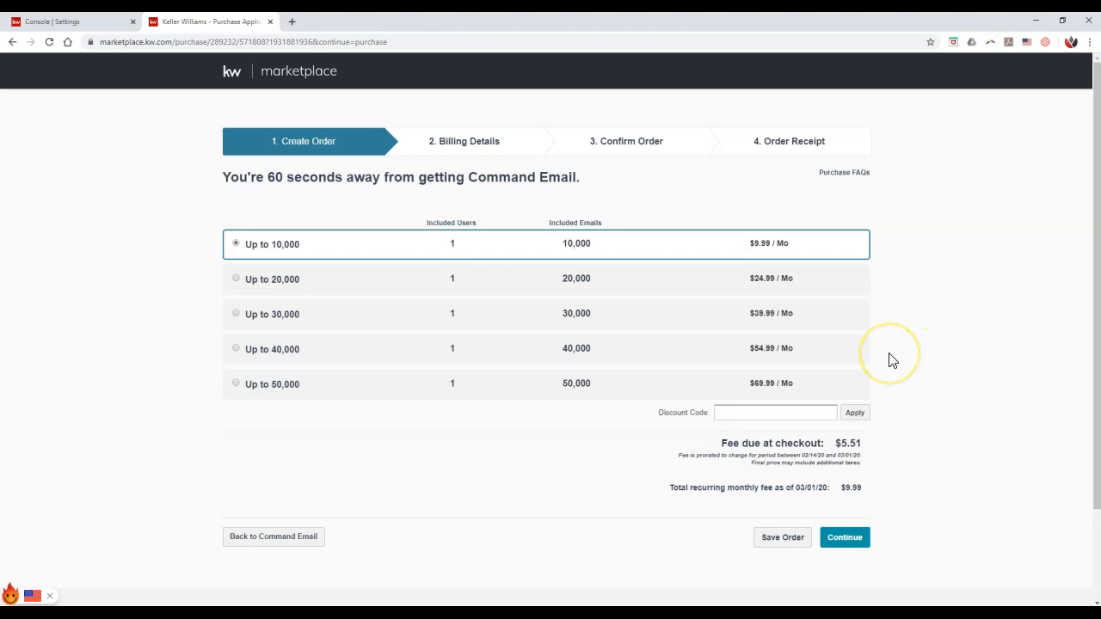
{"action": "mouse_move", "coordinate": [882, 359]}
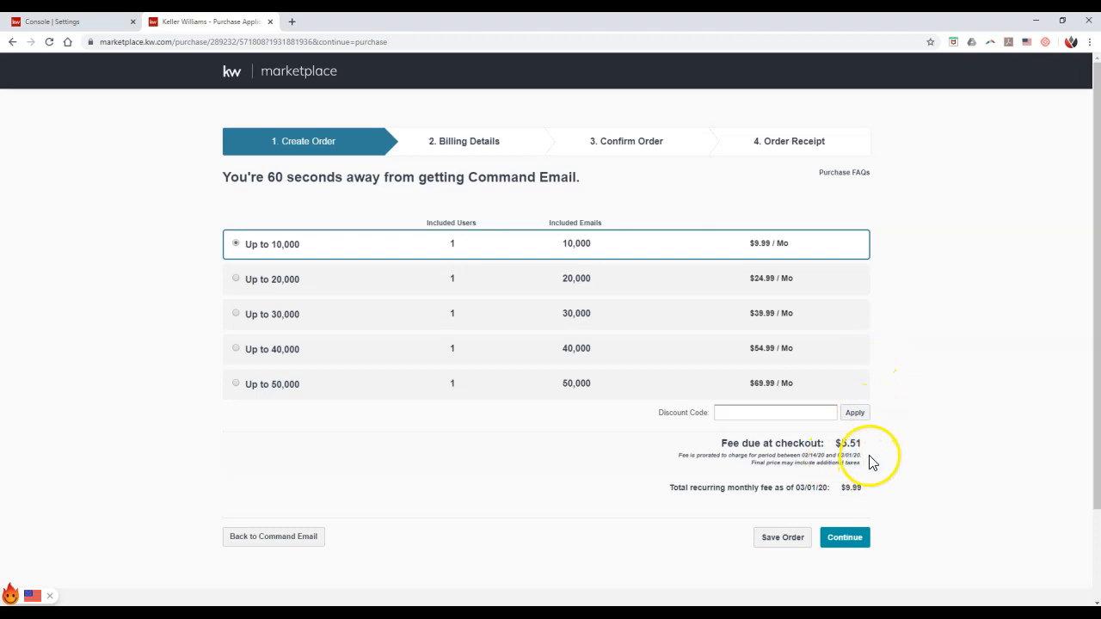
{"action": "mouse_move", "coordinate": [854, 464]}
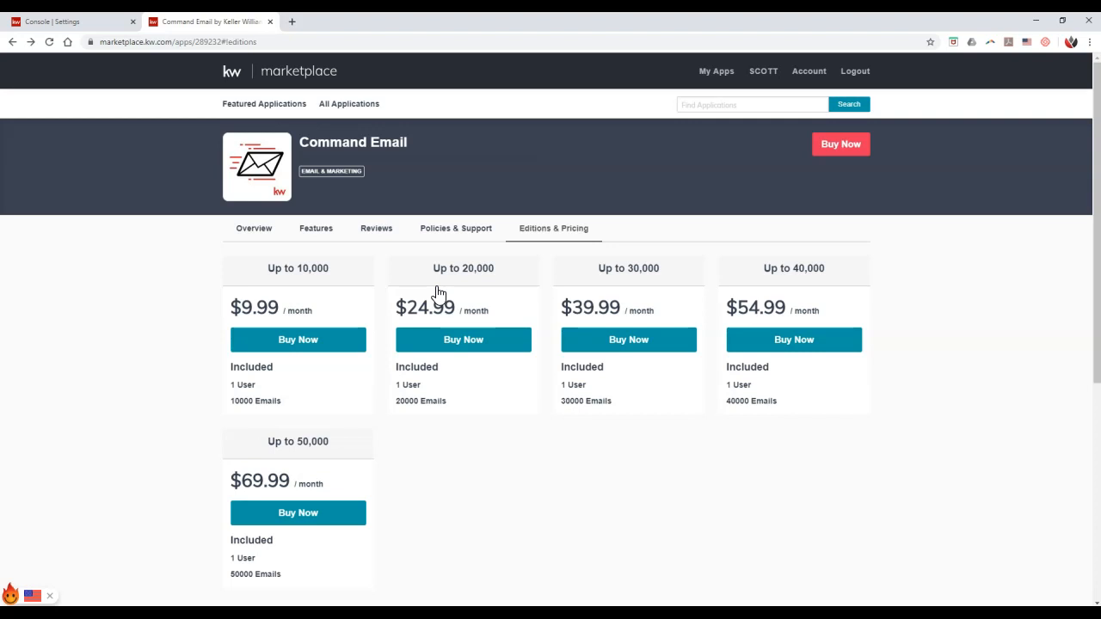
- Open Features, jump to 'Which emails are sent using Command Email?' and highlight the Applets sentence
{"action": "left_click", "coordinate": [316, 228]}
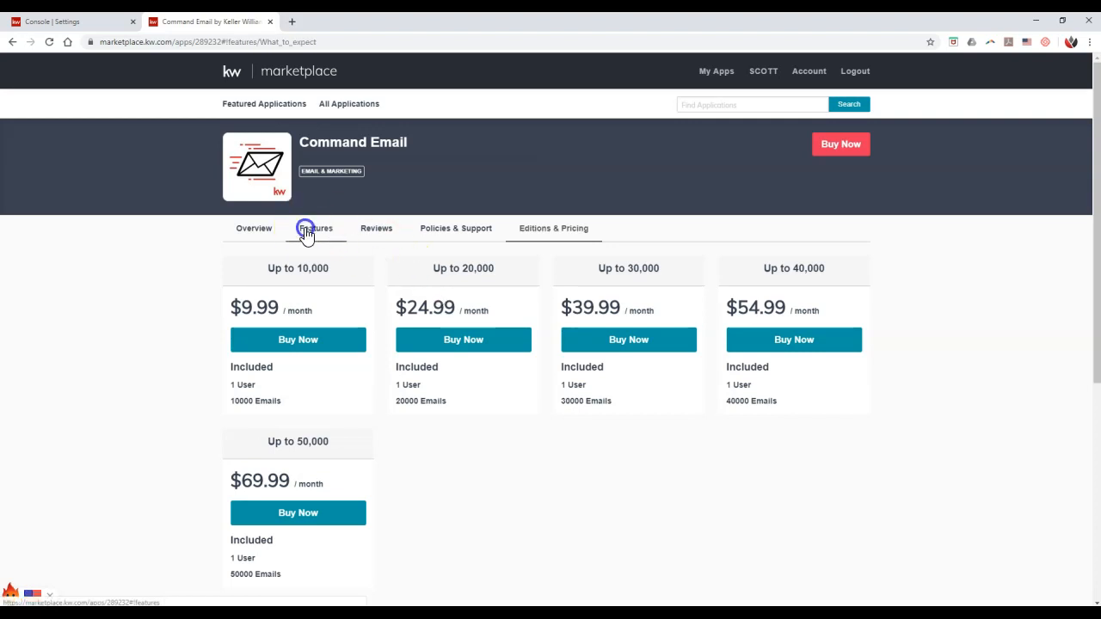
{"action": "left_click", "coordinate": [316, 228]}
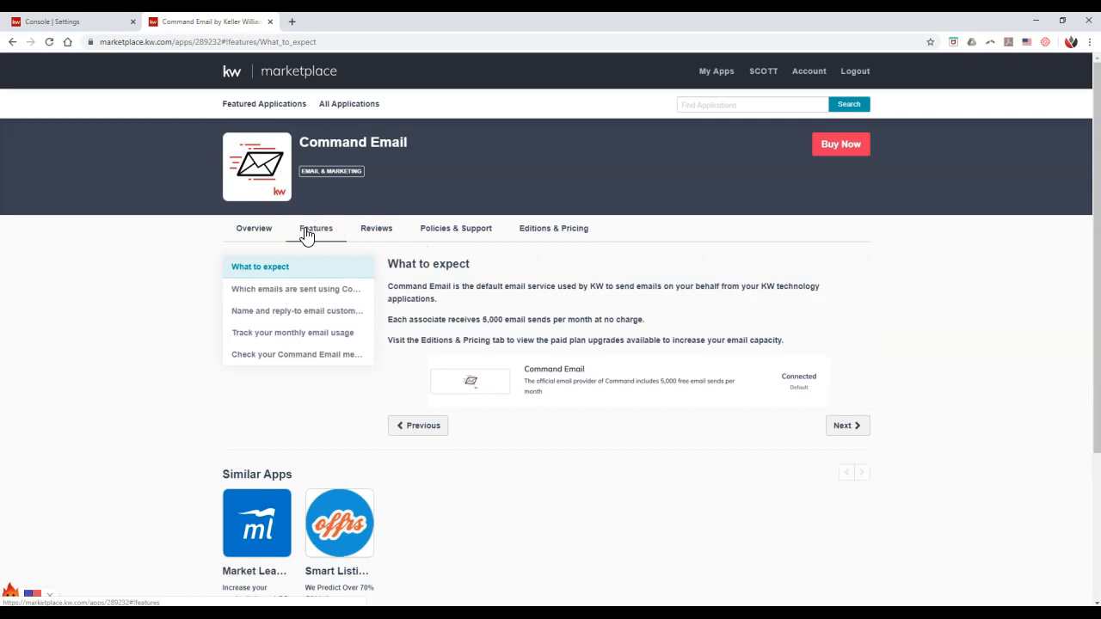
{"action": "left_click", "coordinate": [295, 288]}
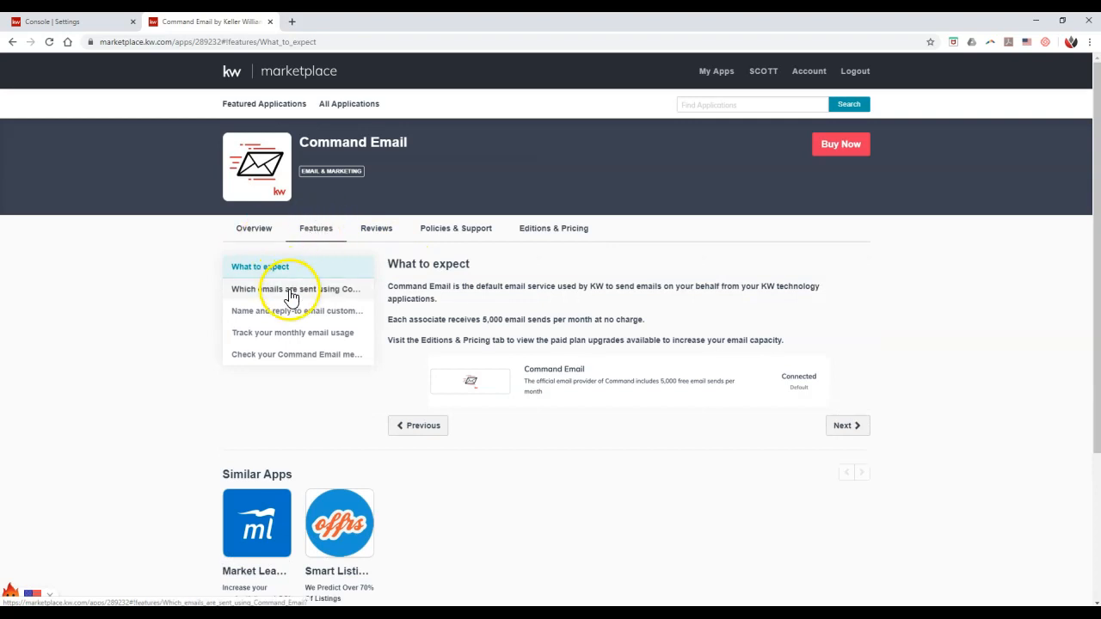
{"action": "left_click", "coordinate": [295, 289]}
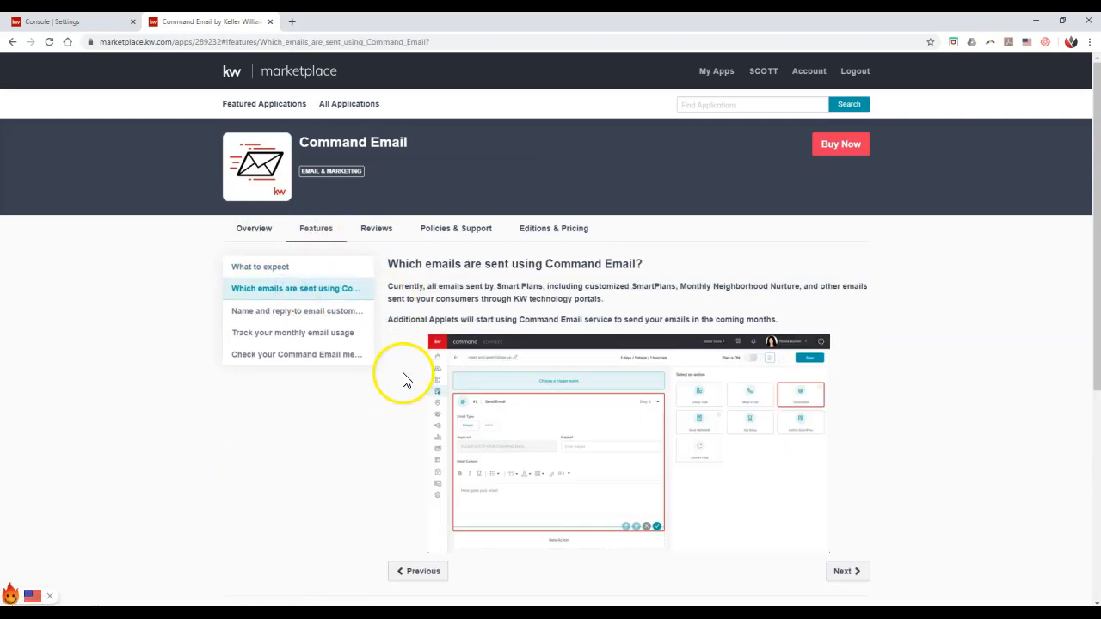
{"action": "mouse_move", "coordinate": [394, 322]}
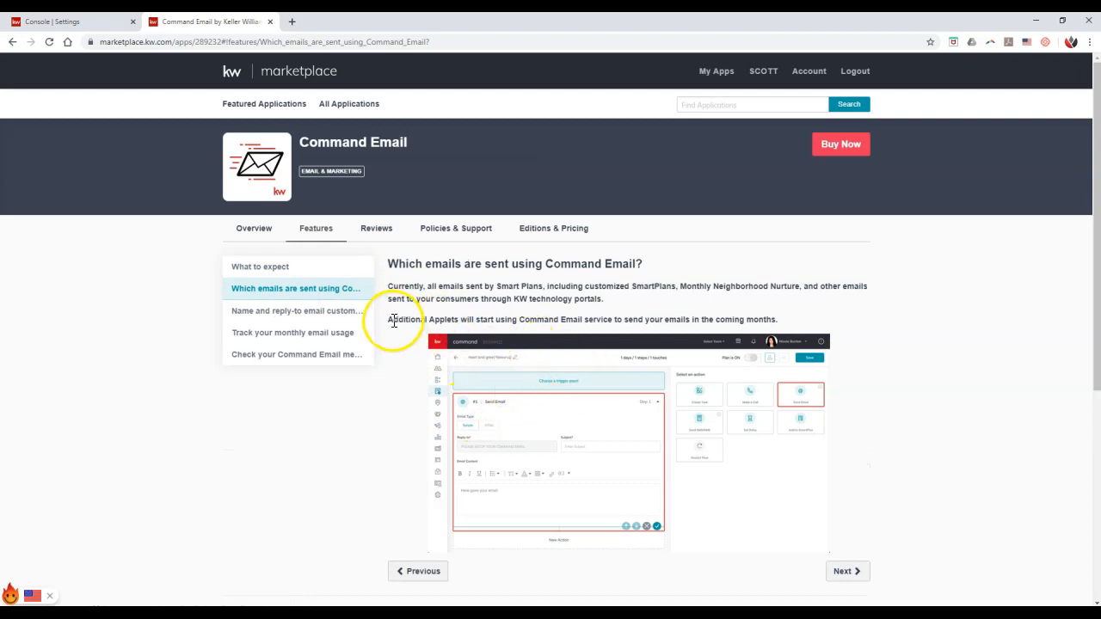
{"action": "left_click_drag", "start_coordinate": [388, 320], "coordinate": [552, 319]}
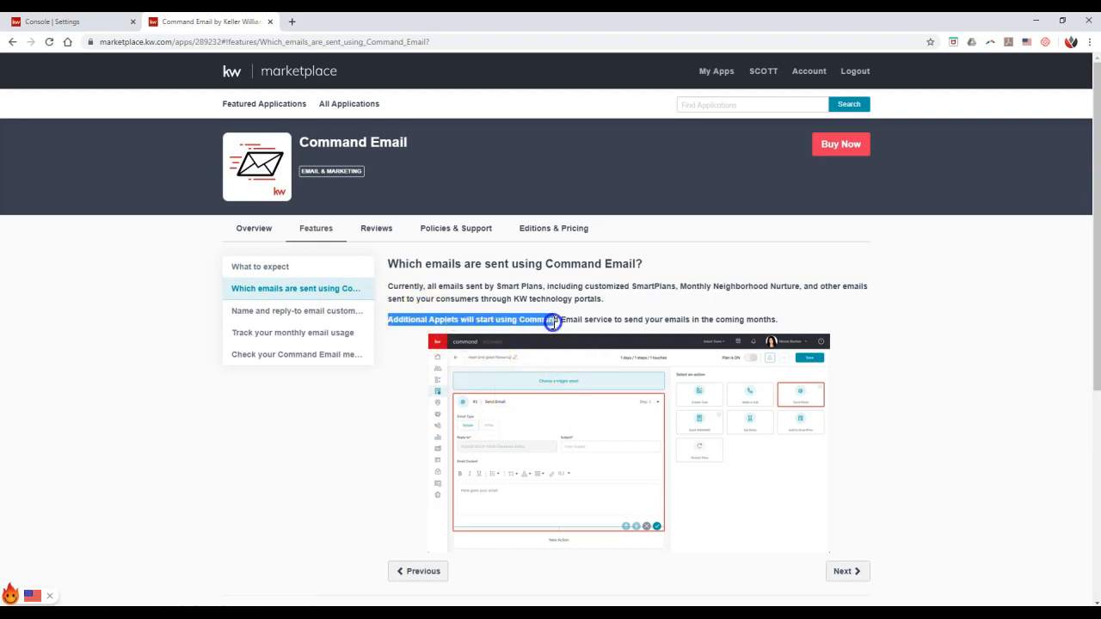